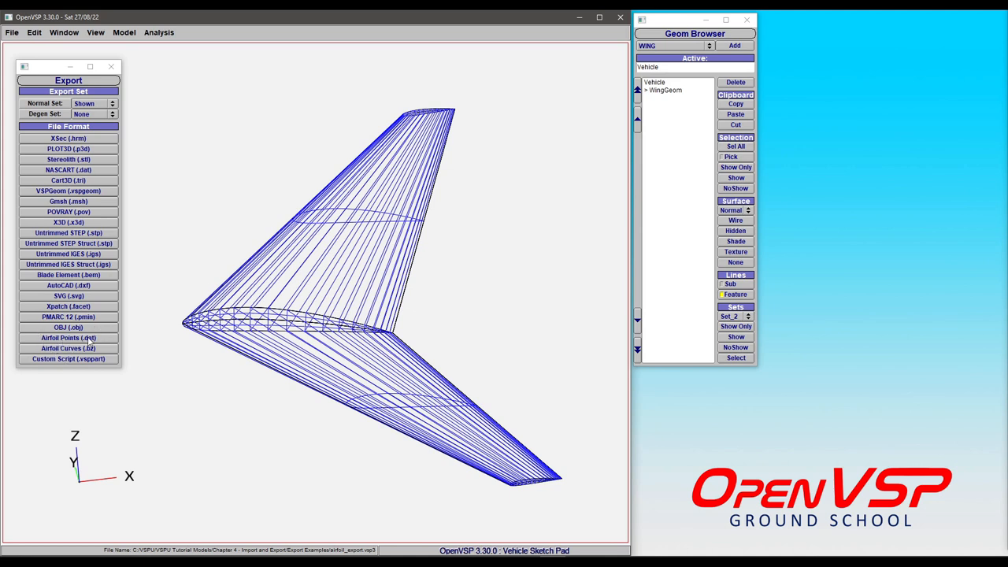
{"action": "mouse_move", "coordinate": [145, 341]}
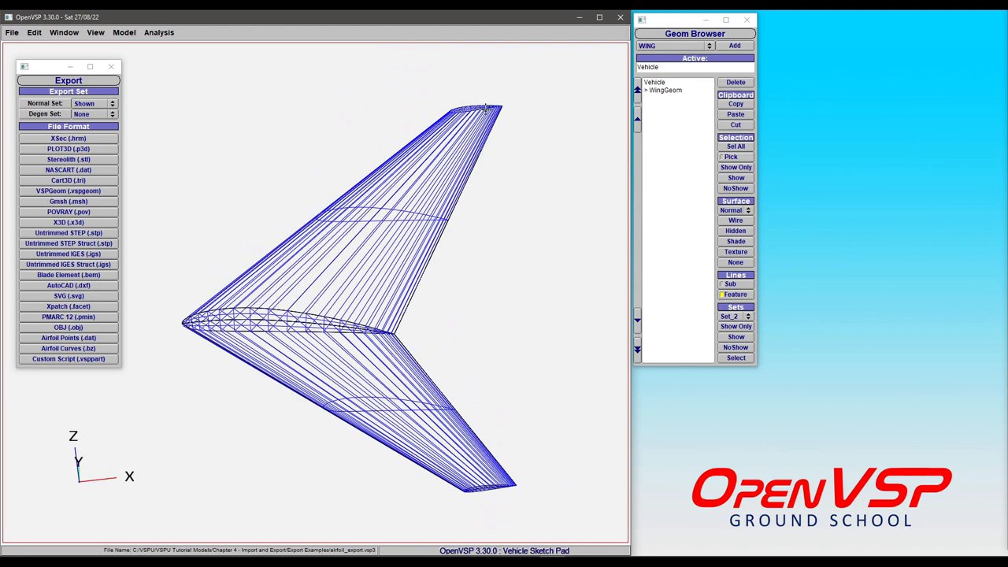
{"action": "mouse_move", "coordinate": [455, 106]}
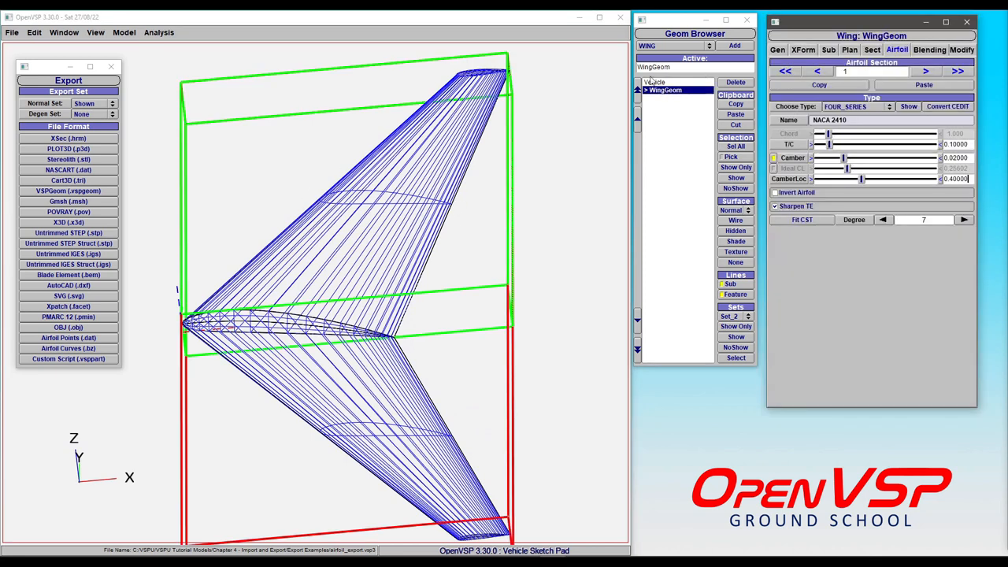
Set Num U to 3 sections and keep Num_W tessellation at 41.
{"action": "left_click", "coordinate": [872, 49]}
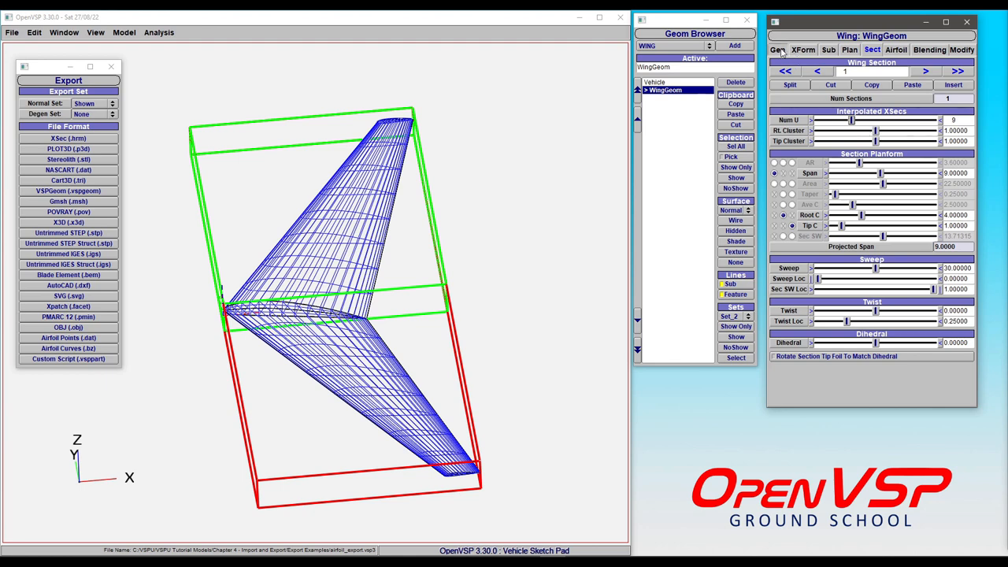
{"action": "left_click", "coordinate": [778, 49]}
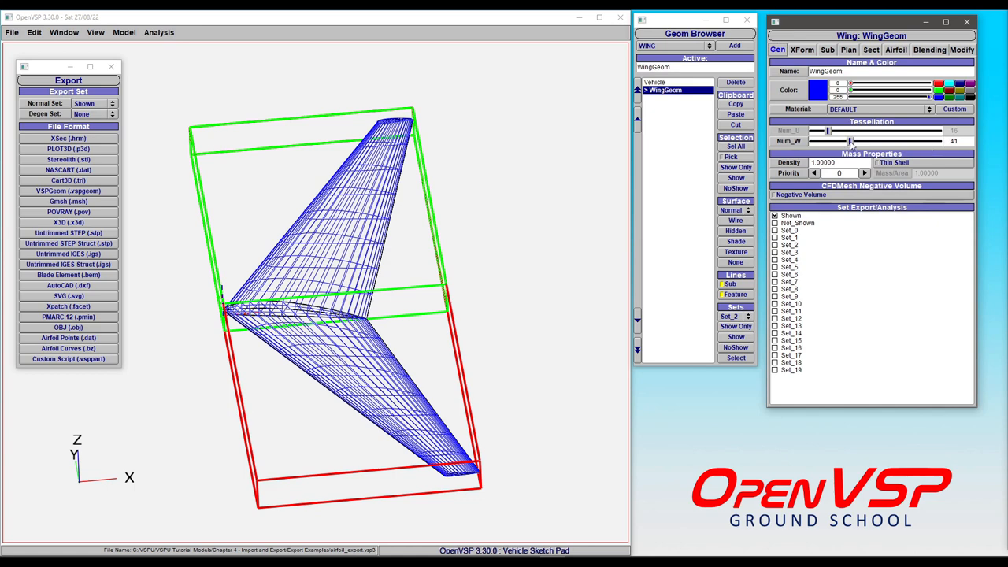
{"action": "left_click_drag", "start_coordinate": [850, 141], "coordinate": [846, 141]}
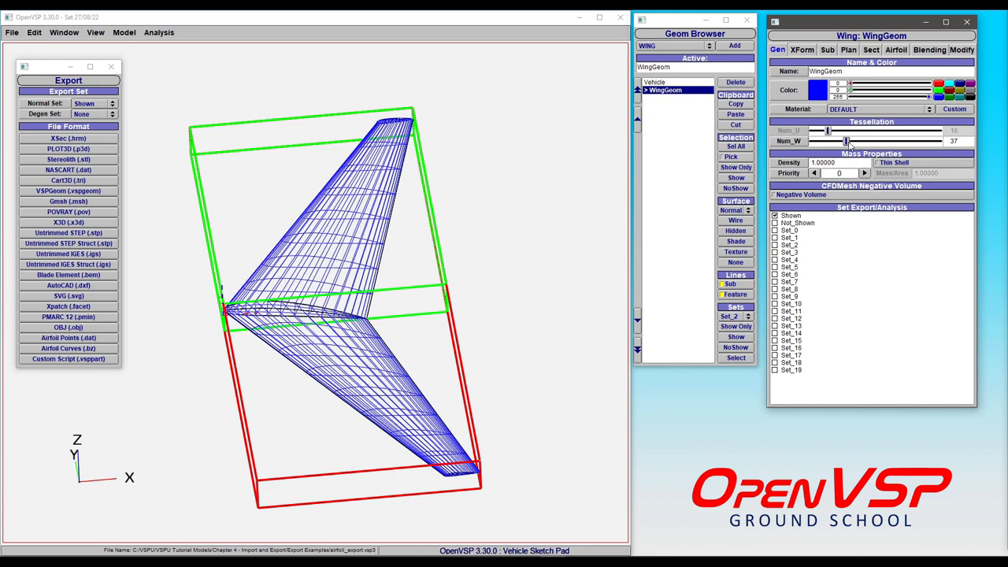
{"action": "left_click_drag", "start_coordinate": [846, 141], "coordinate": [850, 141]}
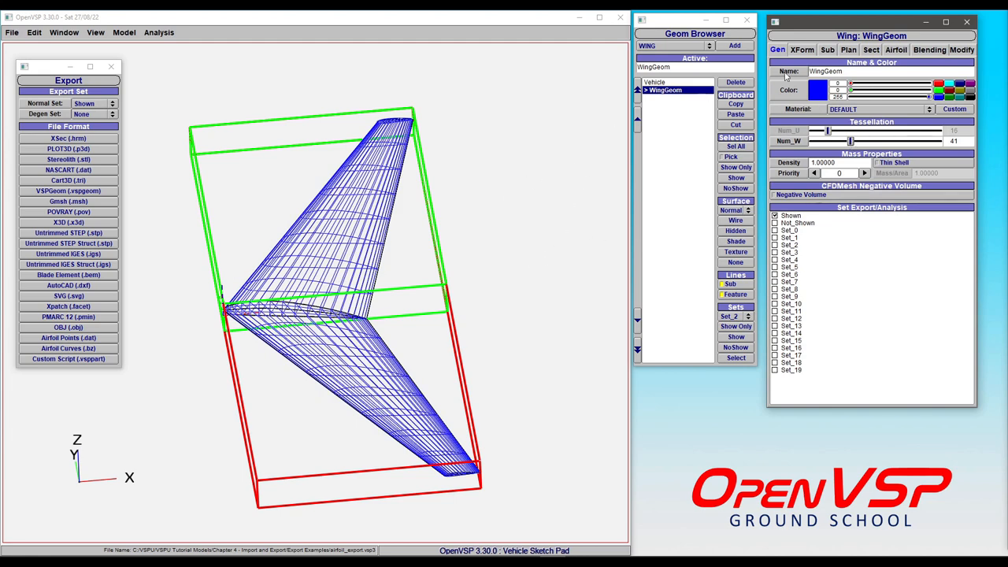
{"action": "left_click", "coordinate": [871, 50]}
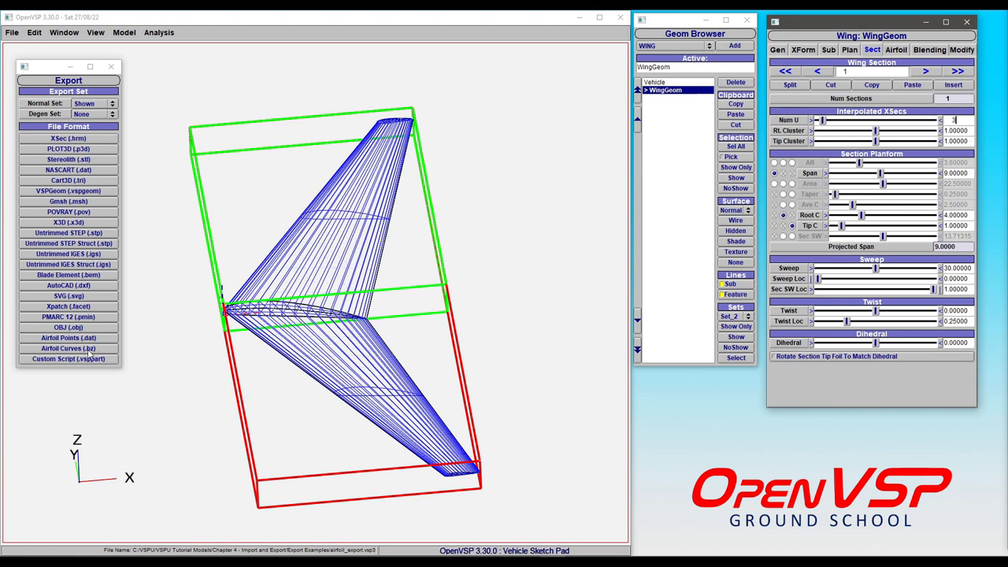
Start the Airfoil Points (.dat) export, keeping W Tess Factor at 1.00.
{"action": "left_click", "coordinate": [68, 337]}
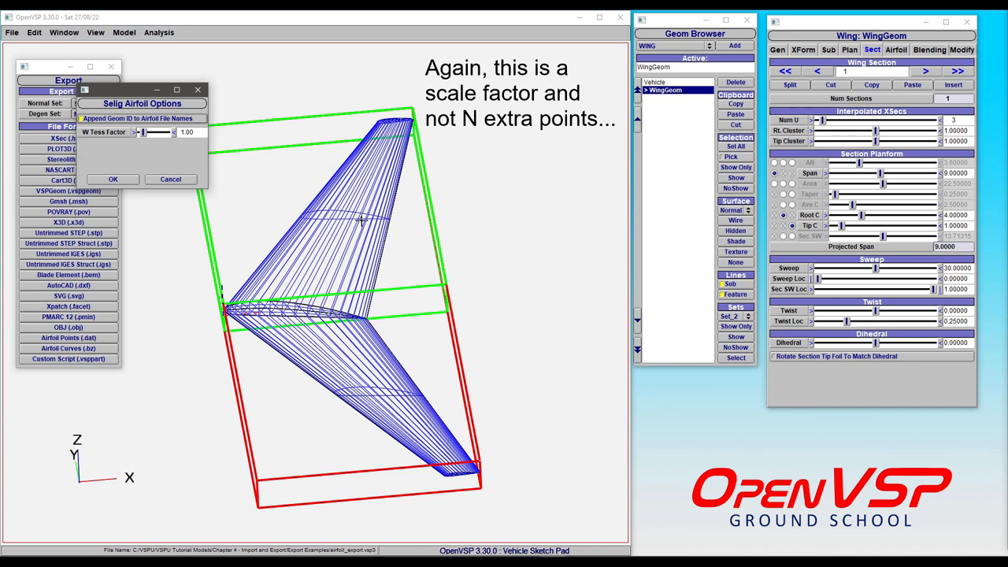
{"action": "mouse_move", "coordinate": [329, 208]}
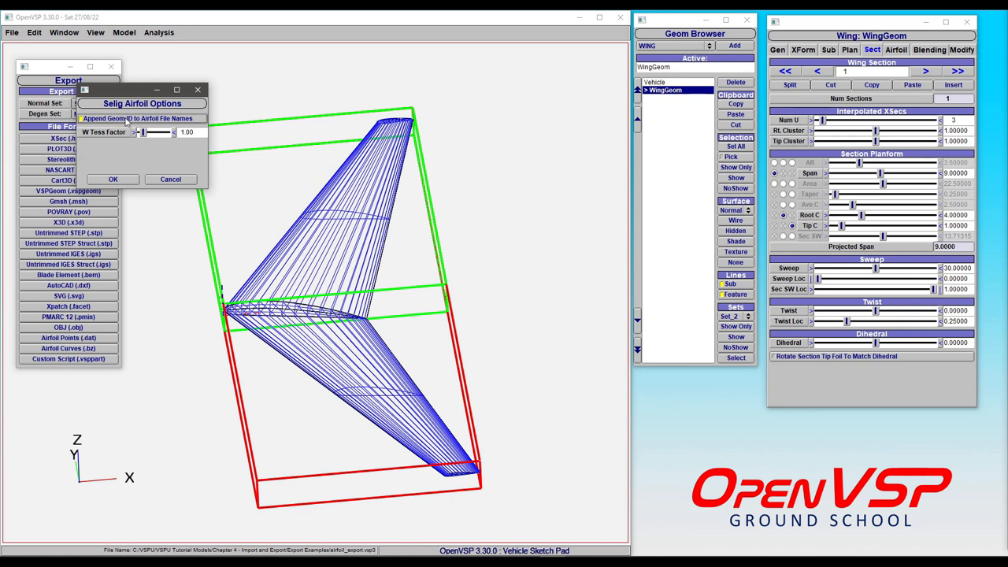
{"action": "left_click", "coordinate": [112, 178]}
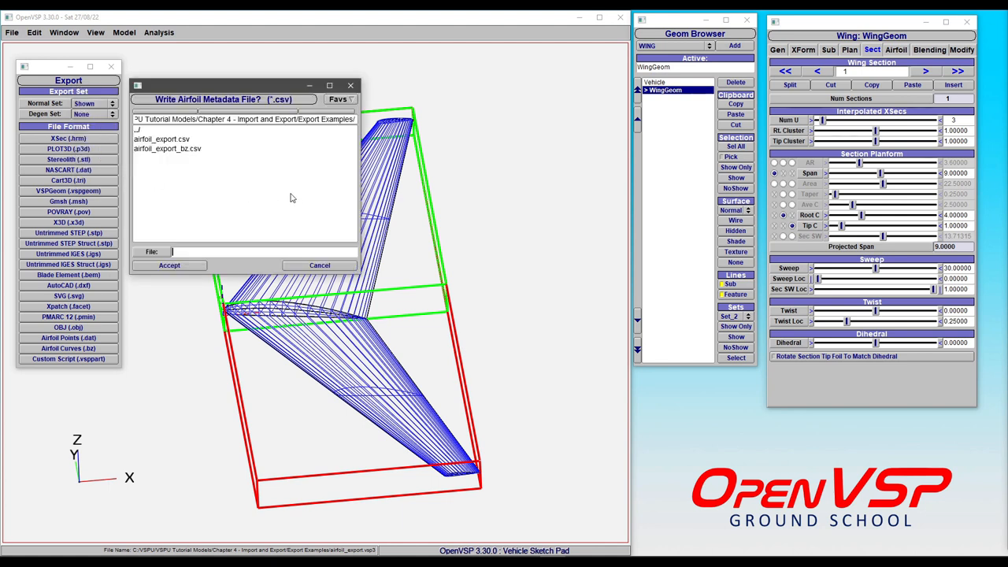
Save the metadata as airfoil_export.csv to write the .dat coordinate files.
{"action": "left_click", "coordinate": [161, 139]}
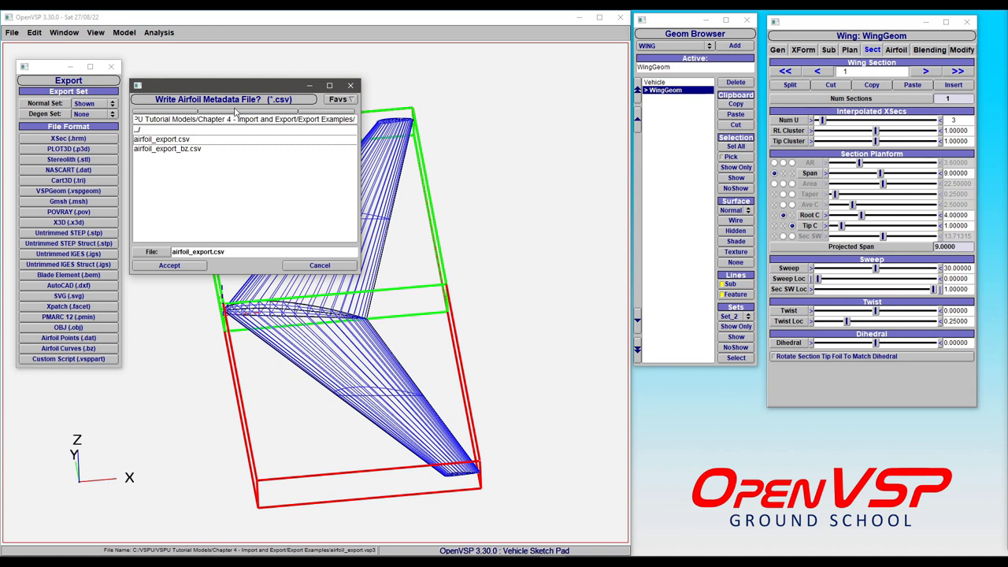
{"action": "mouse_move", "coordinate": [264, 161]}
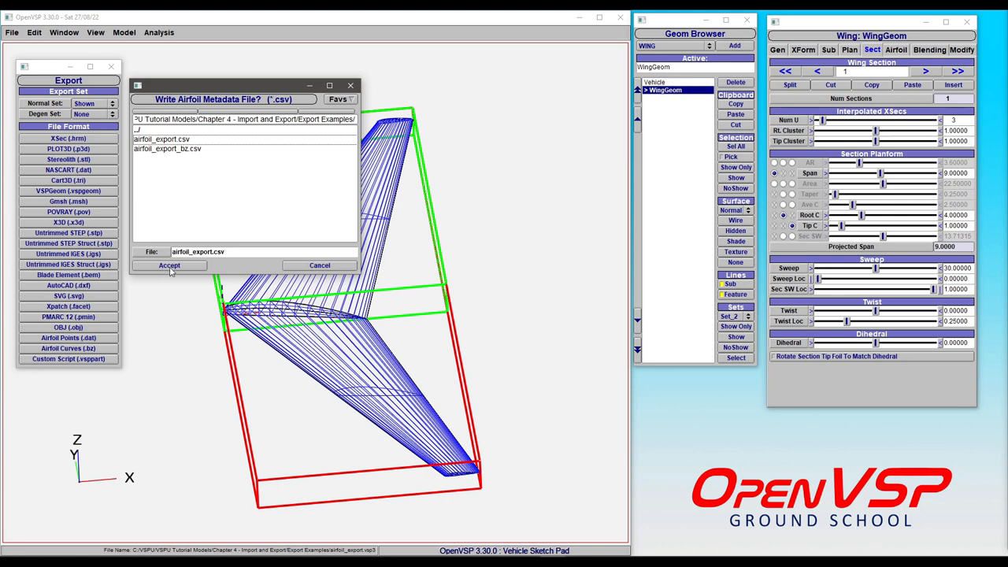
{"action": "left_click", "coordinate": [169, 266]}
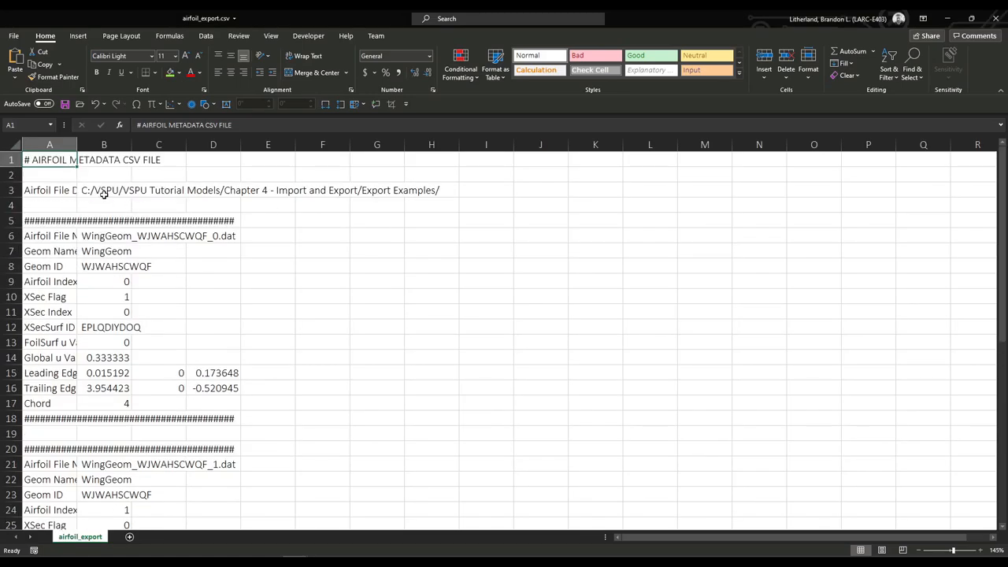
Scroll through airfoil_export.csv's metadata blocks for each airfoil section.
{"action": "scroll", "scroll_direction": "down", "scroll_amount": 3}
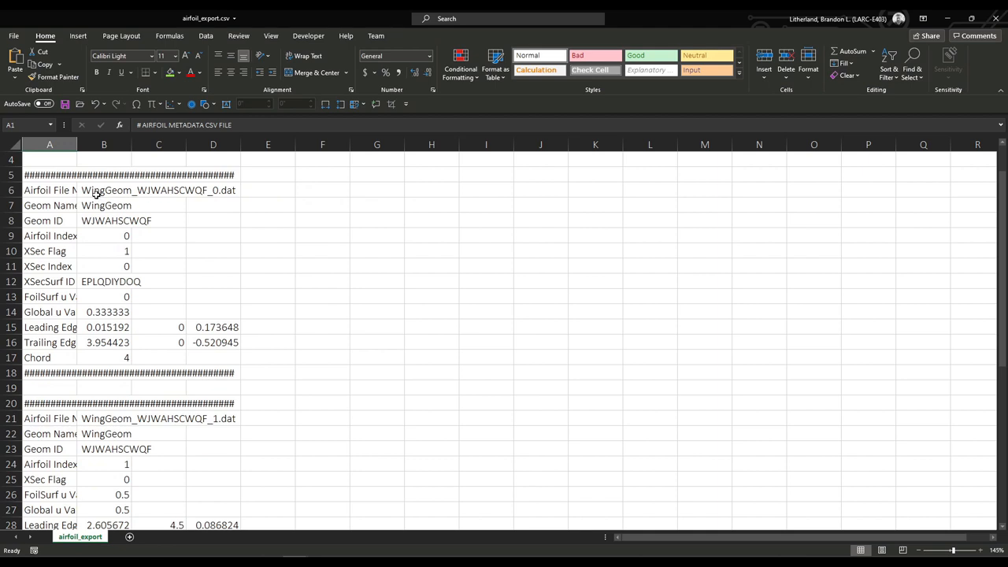
{"action": "mouse_move", "coordinate": [116, 206]}
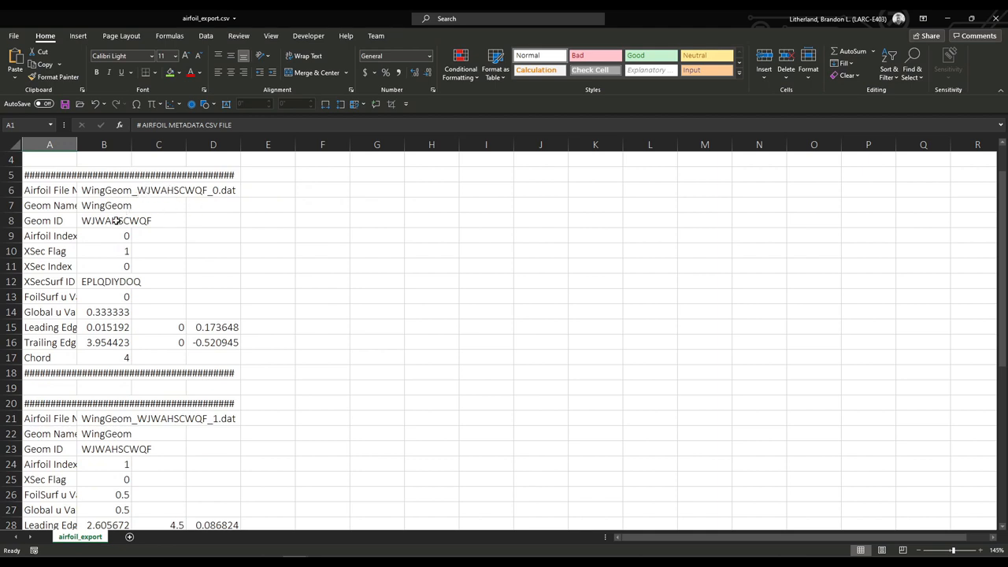
{"action": "scroll", "scroll_direction": "down", "scroll_amount": 3}
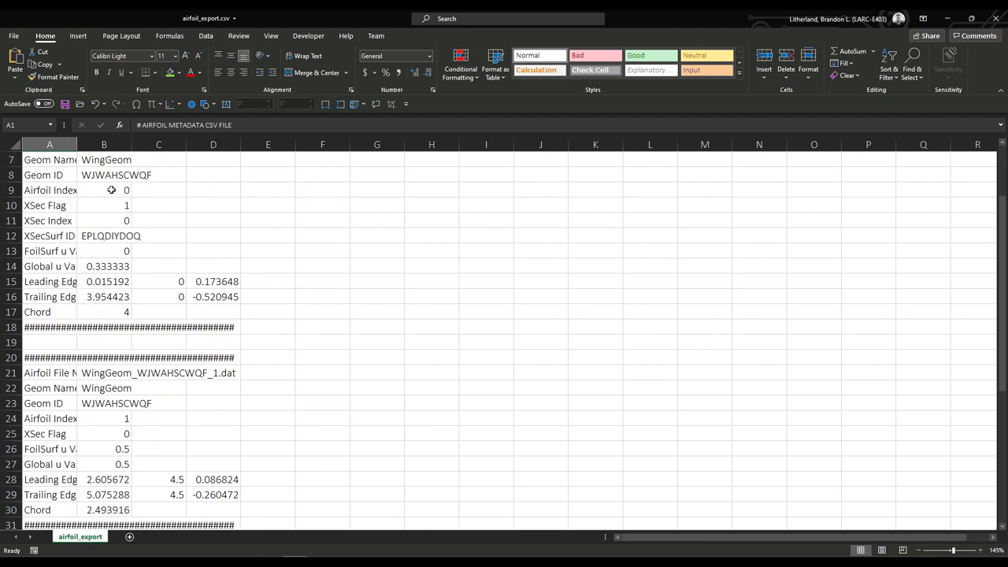
{"action": "mouse_move", "coordinate": [191, 247]}
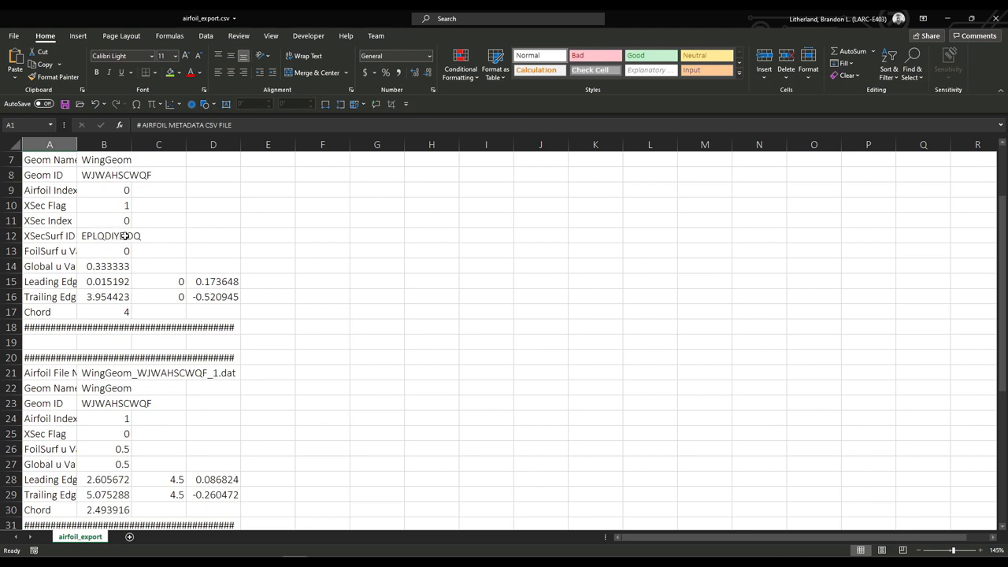
{"action": "mouse_move", "coordinate": [118, 267]}
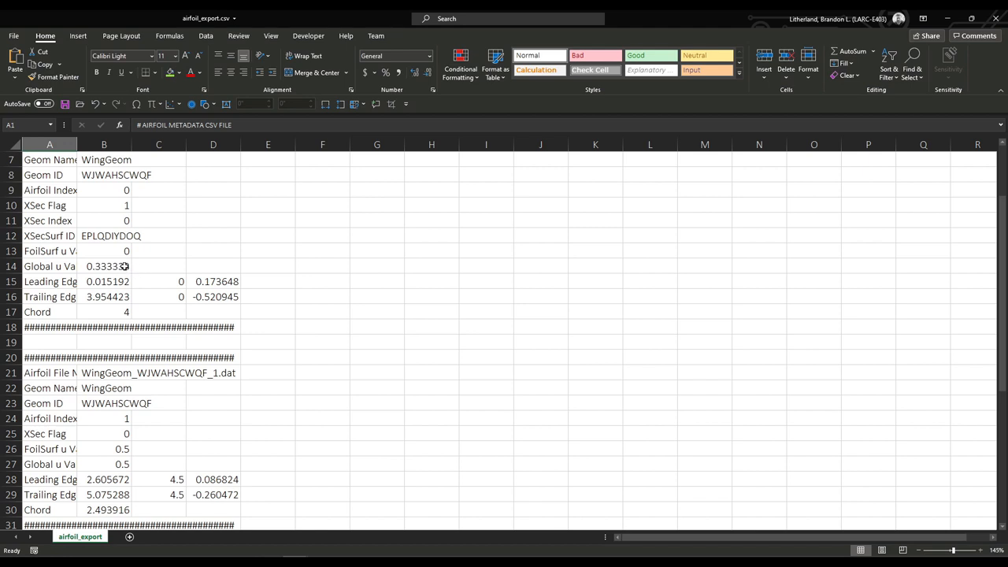
{"action": "mouse_move", "coordinate": [89, 282]}
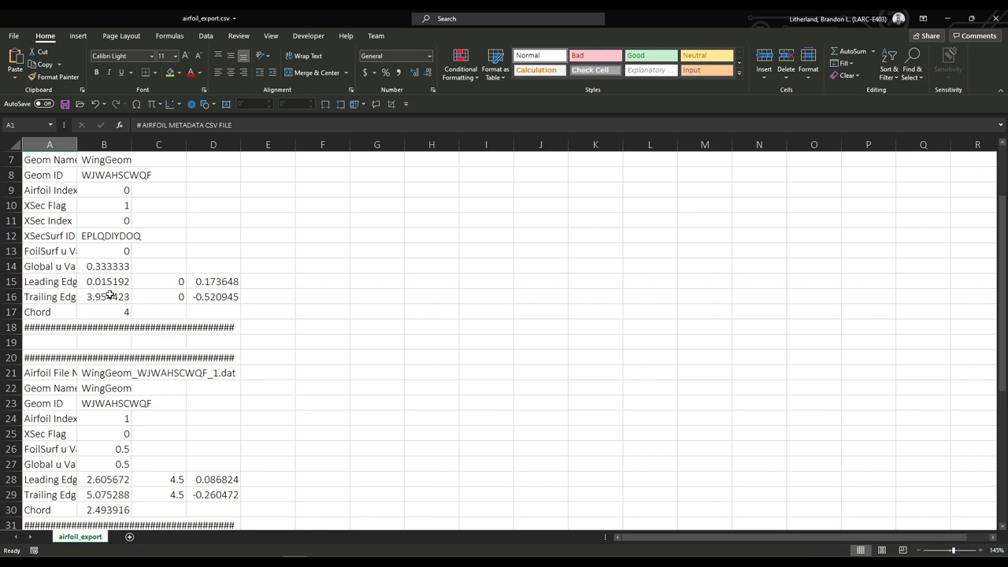
{"action": "scroll", "scroll_direction": "down", "scroll_amount": 3}
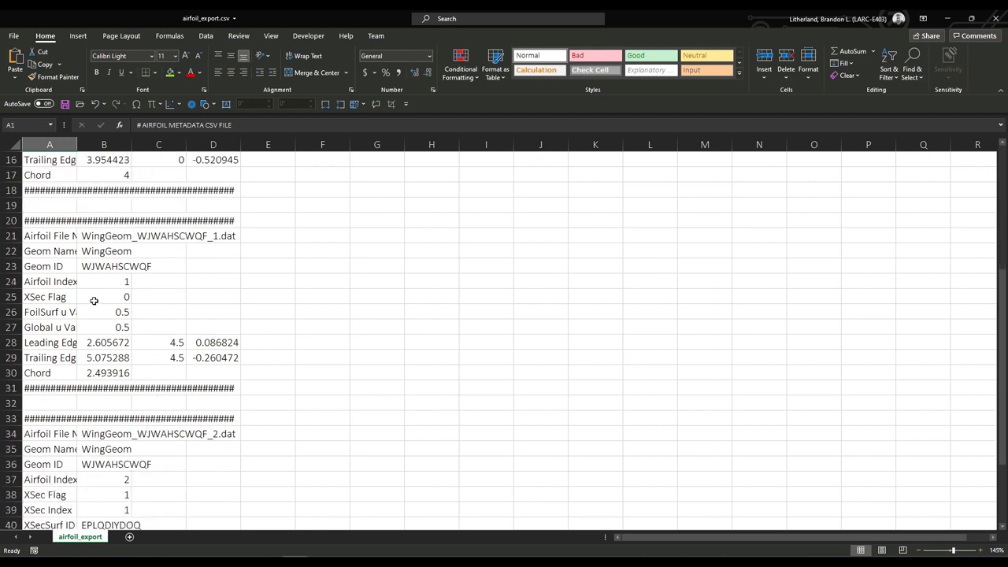
{"action": "mouse_move", "coordinate": [137, 292]}
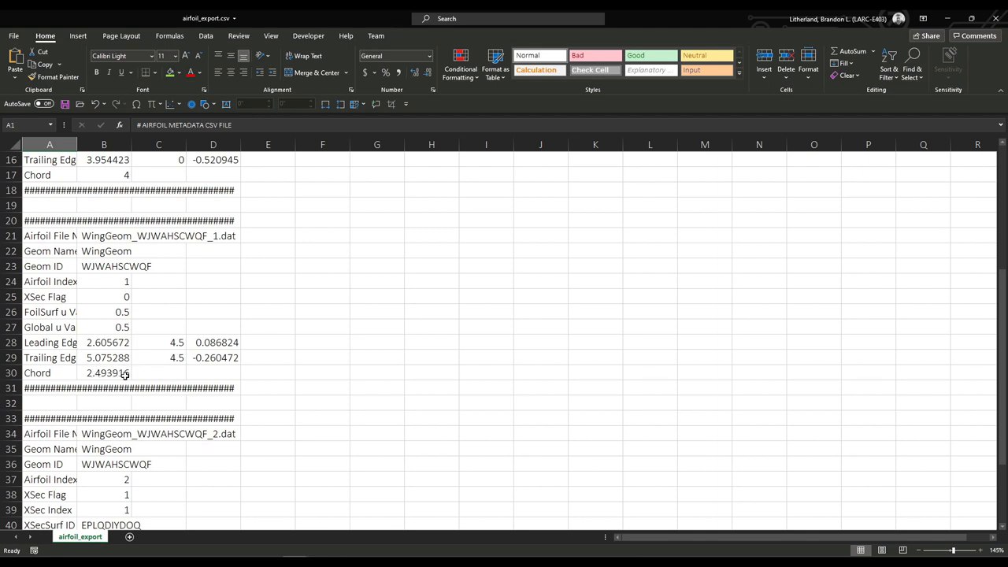
{"action": "scroll", "scroll_direction": "down", "scroll_amount": 3}
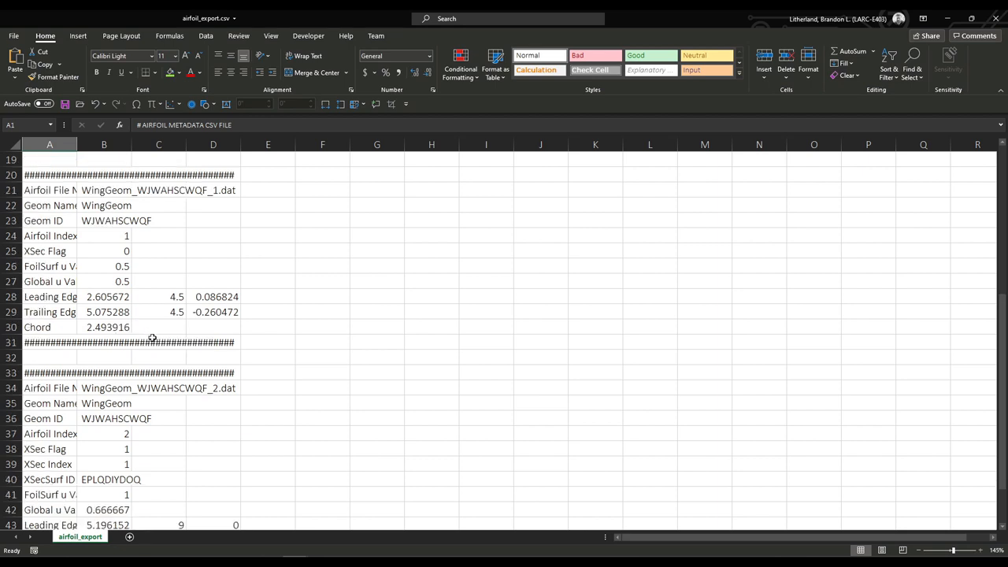
{"action": "scroll", "scroll_direction": "down", "scroll_amount": 3}
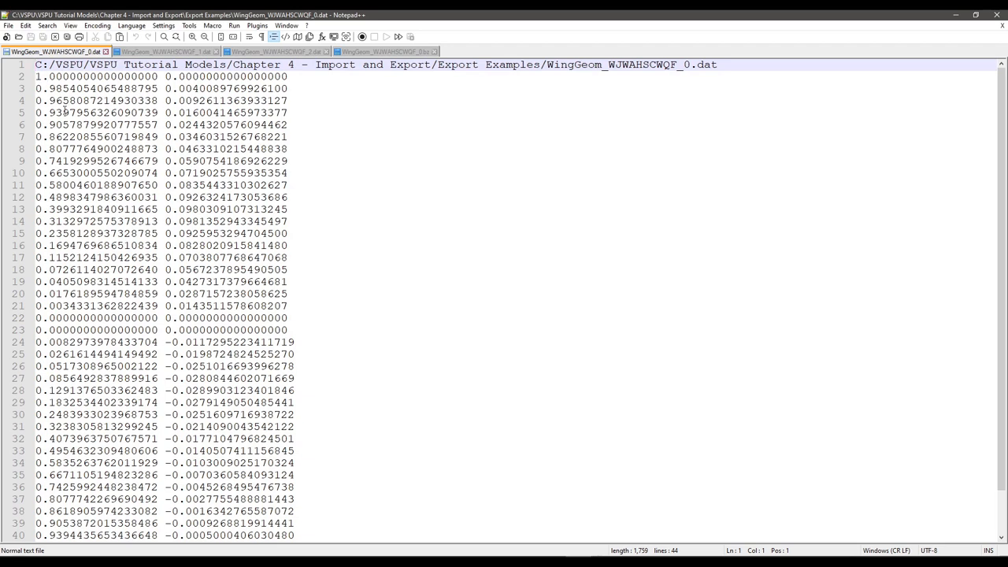
Scroll WingGeom_WJWAHSCWQF_0.dat, then view the _2 and _1 coordinate files.
{"action": "scroll", "scroll_direction": "down", "scroll_amount": 3}
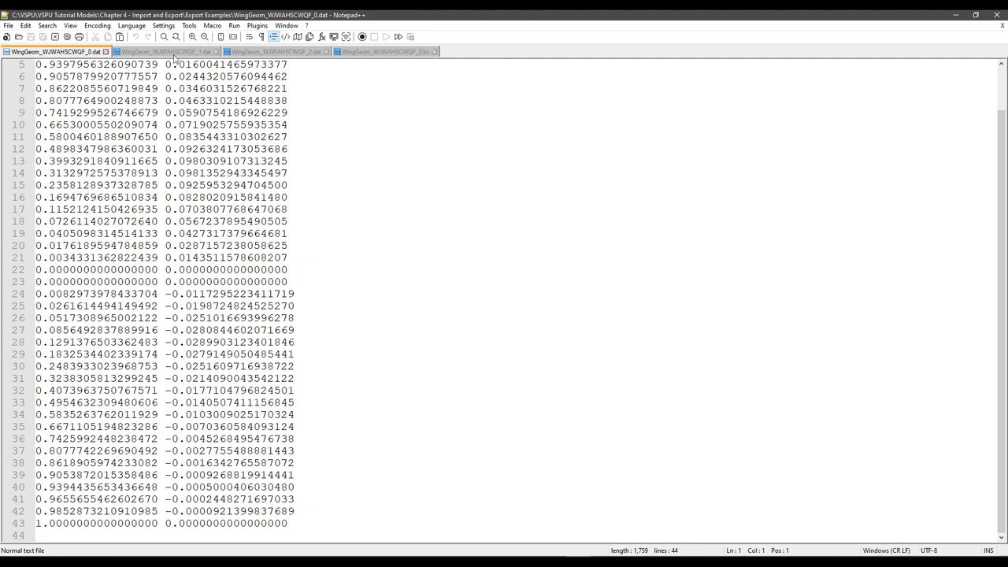
{"action": "left_click", "coordinate": [272, 51]}
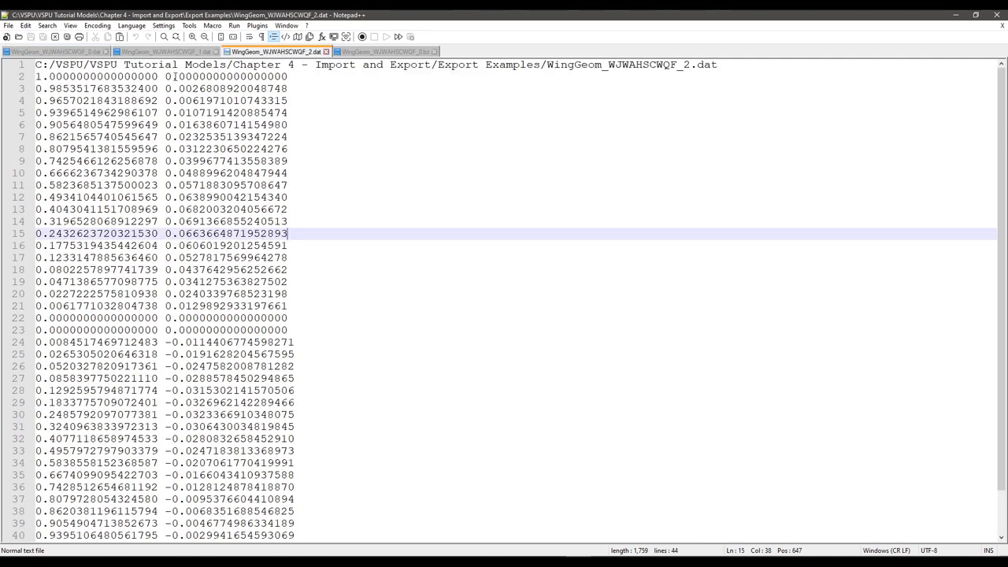
{"action": "left_click", "coordinate": [142, 51]}
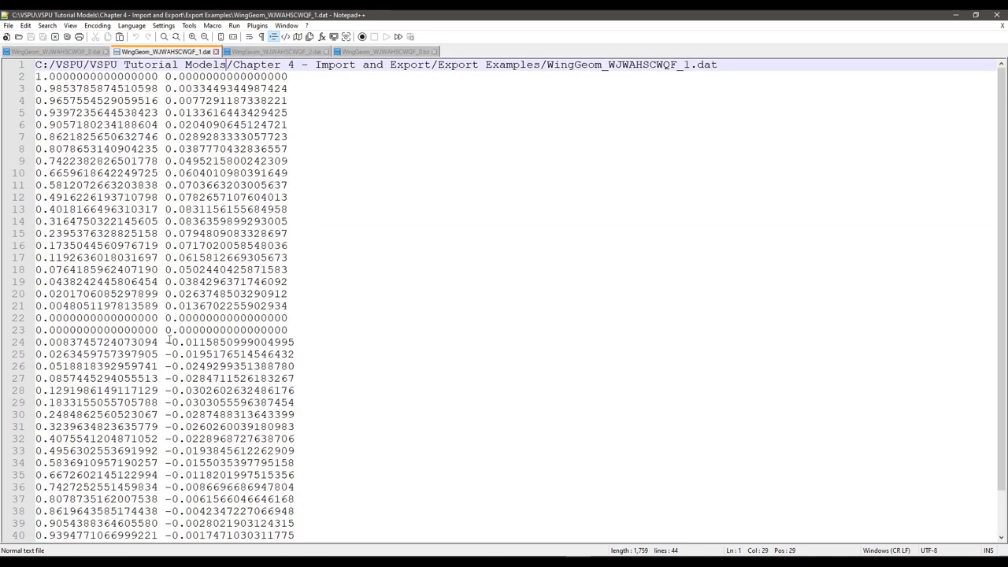
{"action": "mouse_move", "coordinate": [154, 354]}
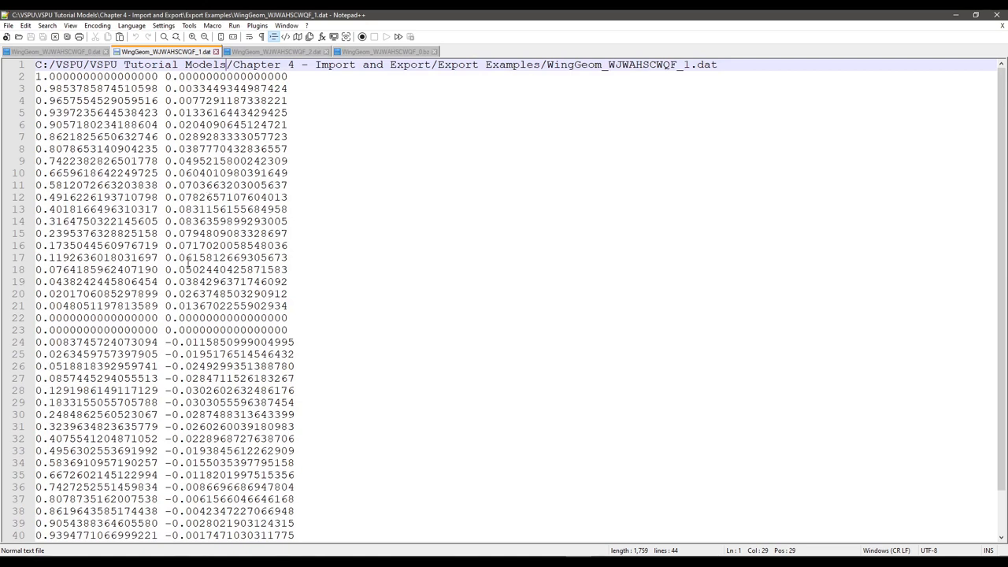
{"action": "mouse_move", "coordinate": [349, 549]}
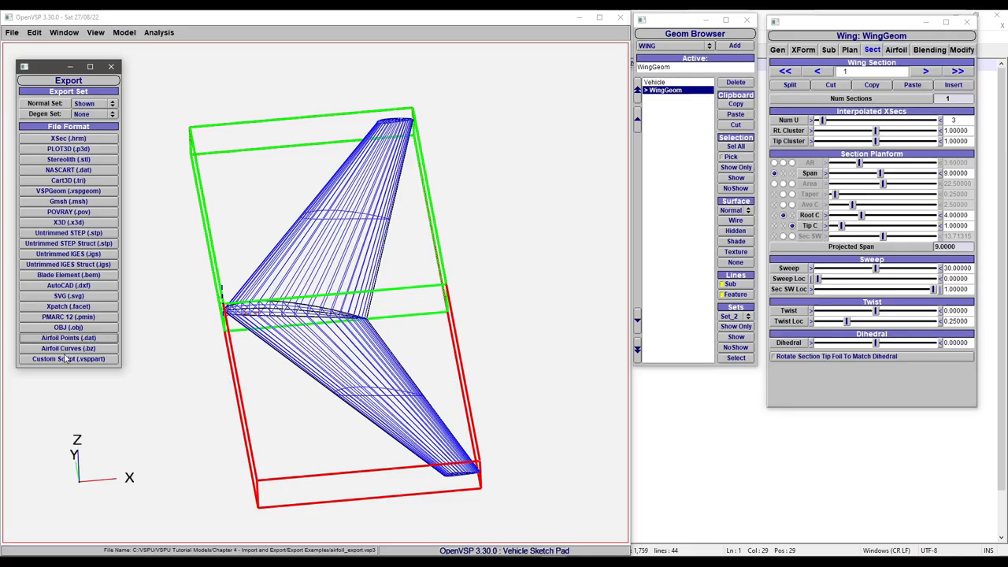
{"action": "mouse_move", "coordinate": [75, 356]}
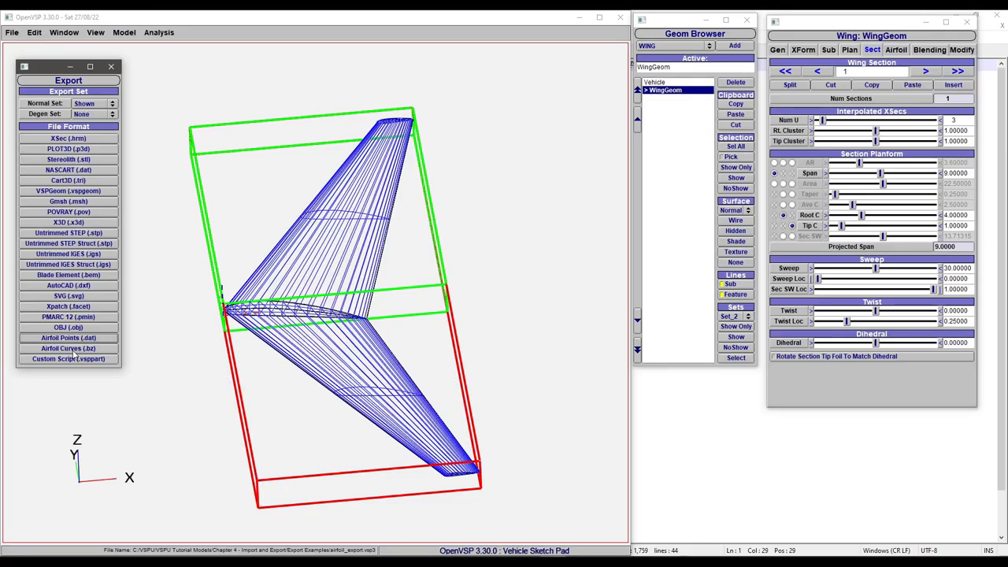
Export Airfoil Curves (.bz) with Append Geom ID to Airfoil File Names checked.
{"action": "left_click", "coordinate": [68, 349]}
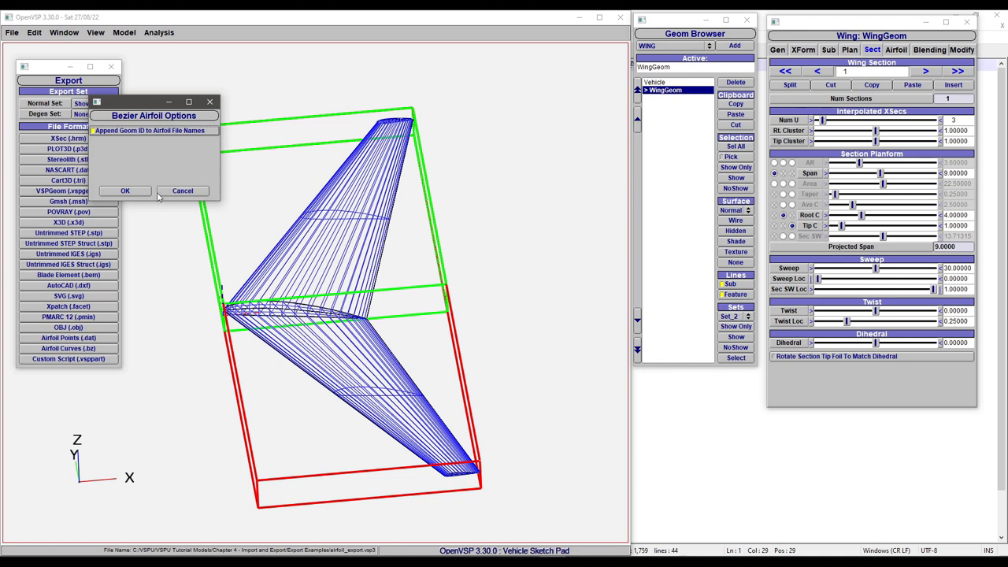
{"action": "left_click", "coordinate": [124, 190]}
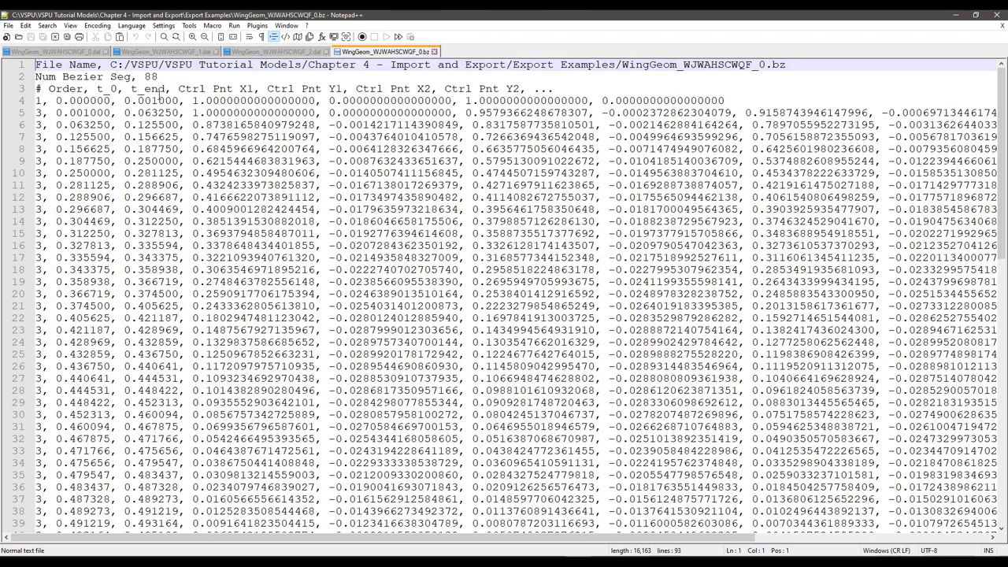
{"action": "mouse_move", "coordinate": [695, 87]}
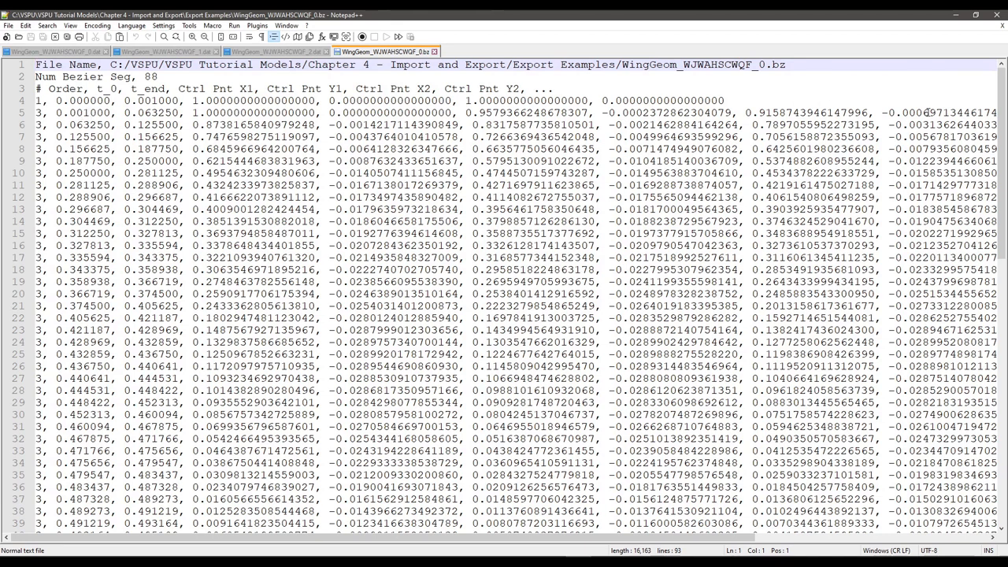
Scroll through the Bezier segment rows of WingGeom_WJWAHSCWQF_0.bz.
{"action": "scroll", "scroll_direction": "down", "scroll_amount": 3}
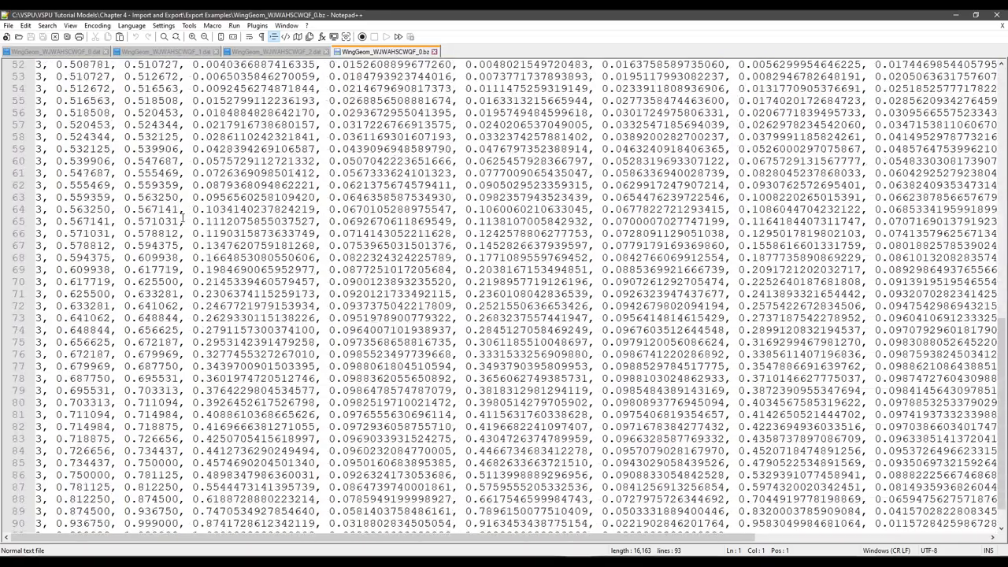
{"action": "scroll", "scroll_direction": "down", "scroll_amount": 3}
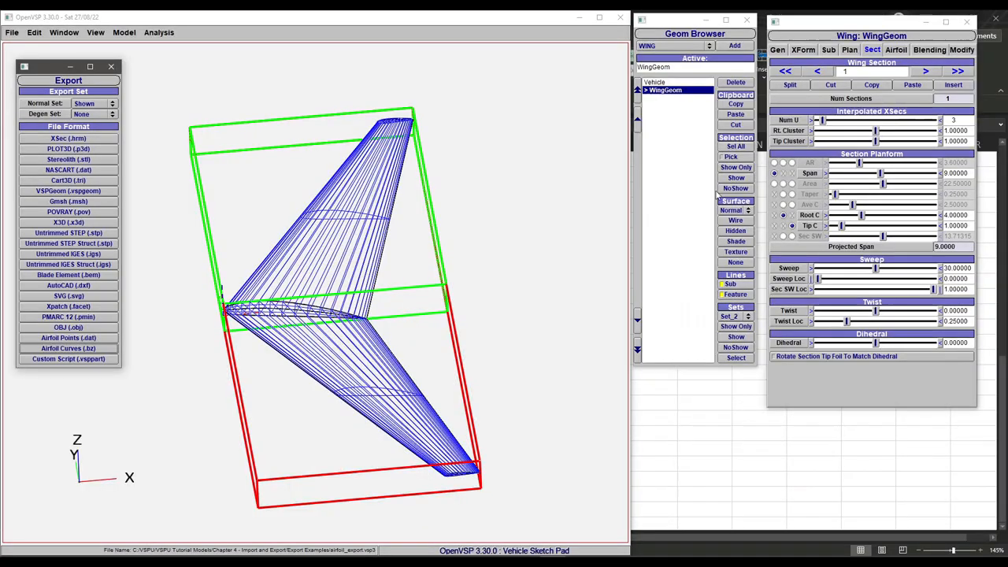
{"action": "mouse_move", "coordinate": [422, 271]}
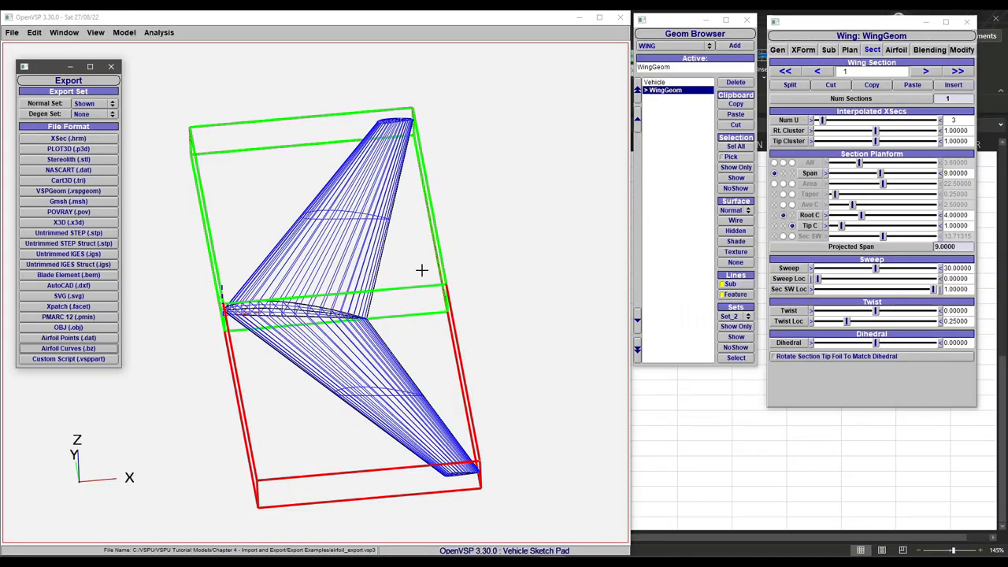